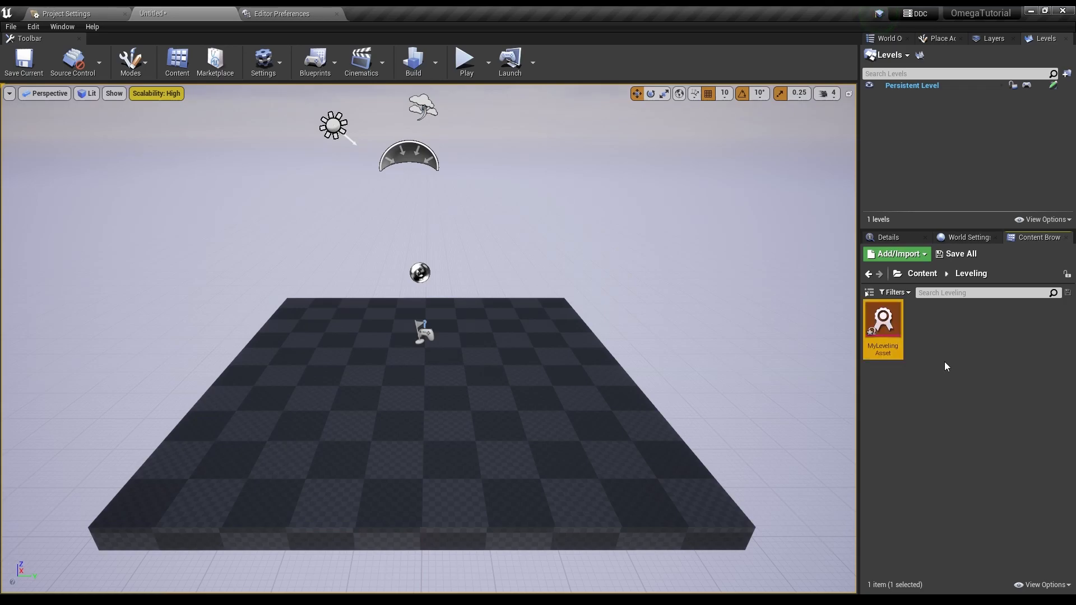
Open MyLevelingAsset from the Content Browser in its asset editor.
double_click(883, 317)
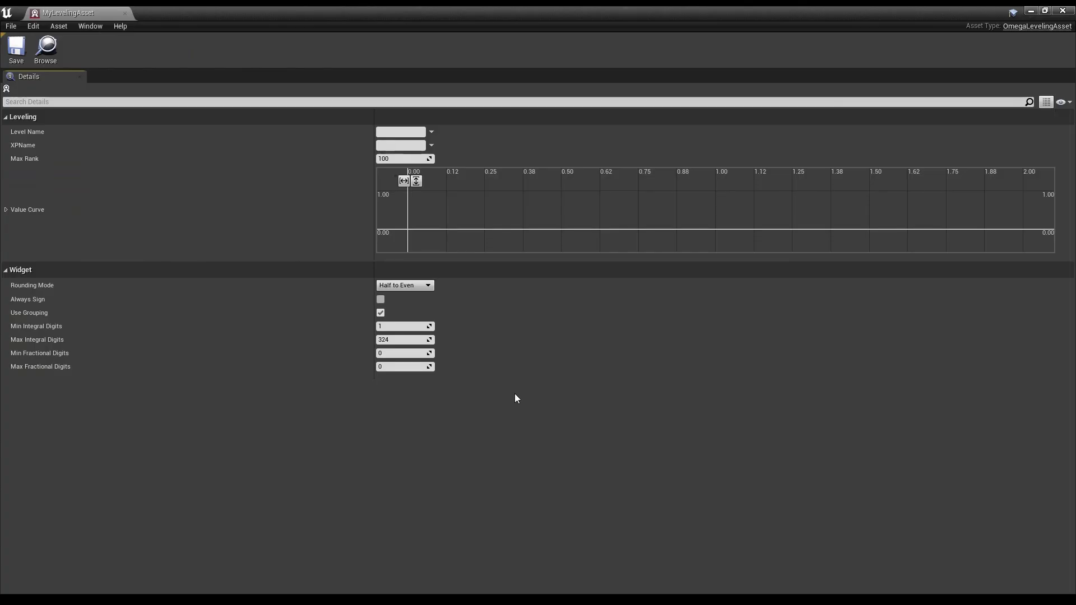
mouse_move(258, 145)
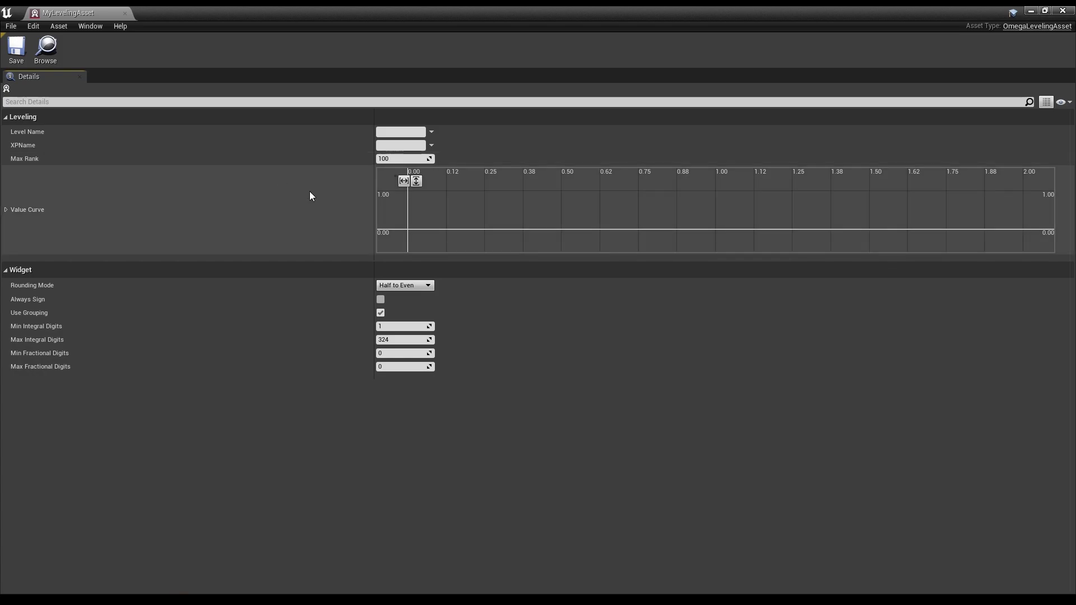
mouse_move(325, 217)
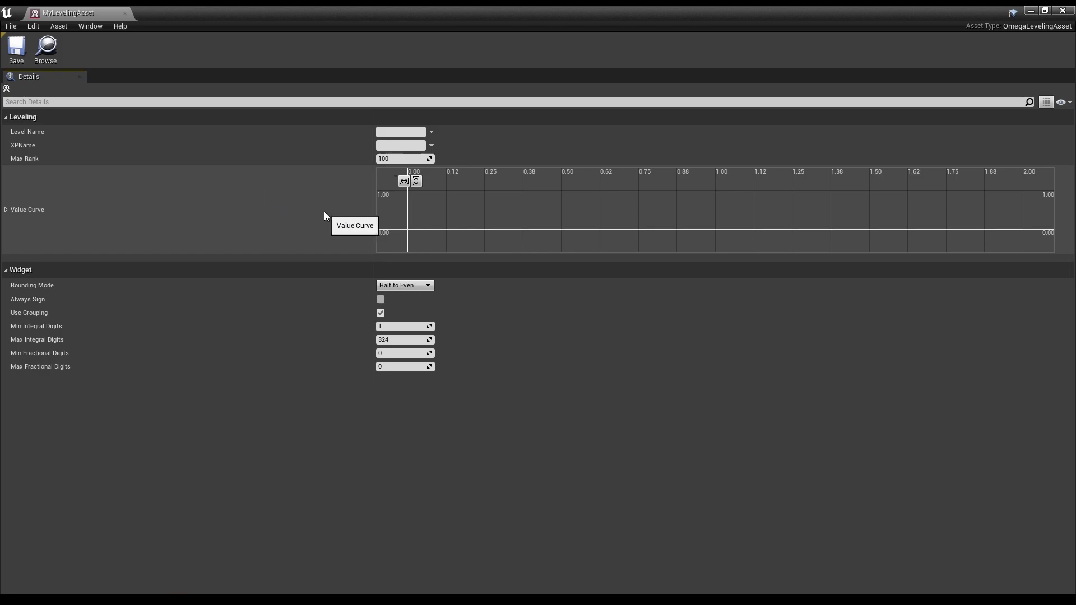
mouse_move(329, 216)
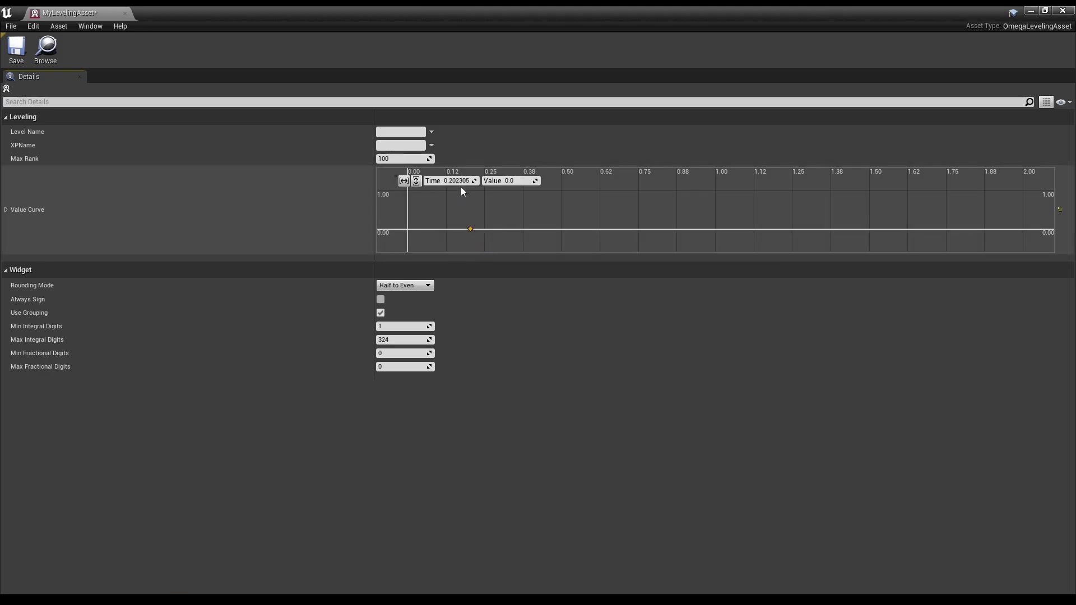
Enter 1.0 as a key time on the Value Curve.
text(1.0)
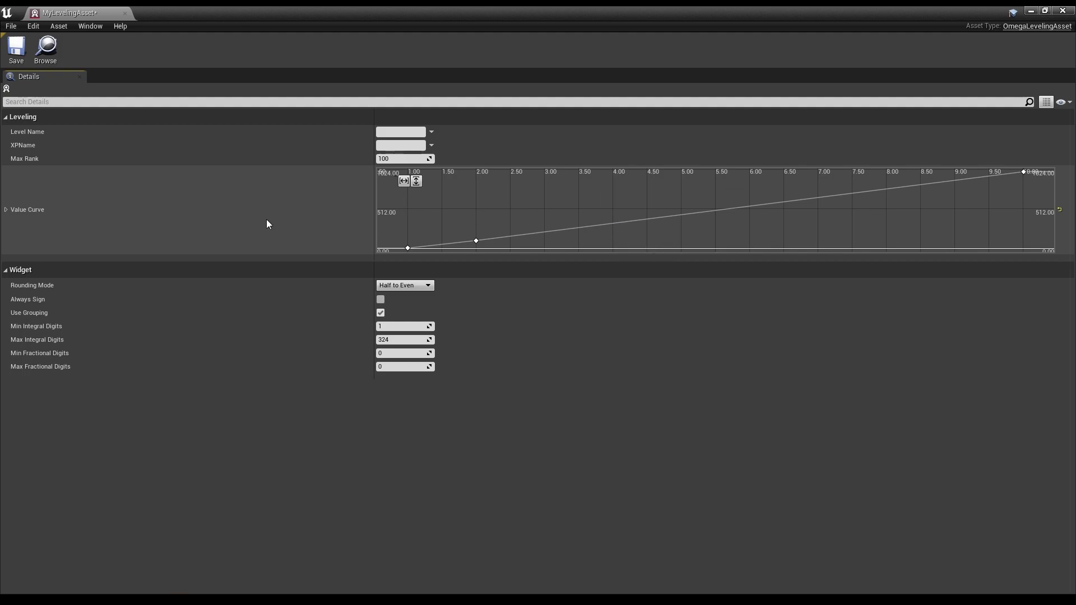
mouse_move(201, 193)
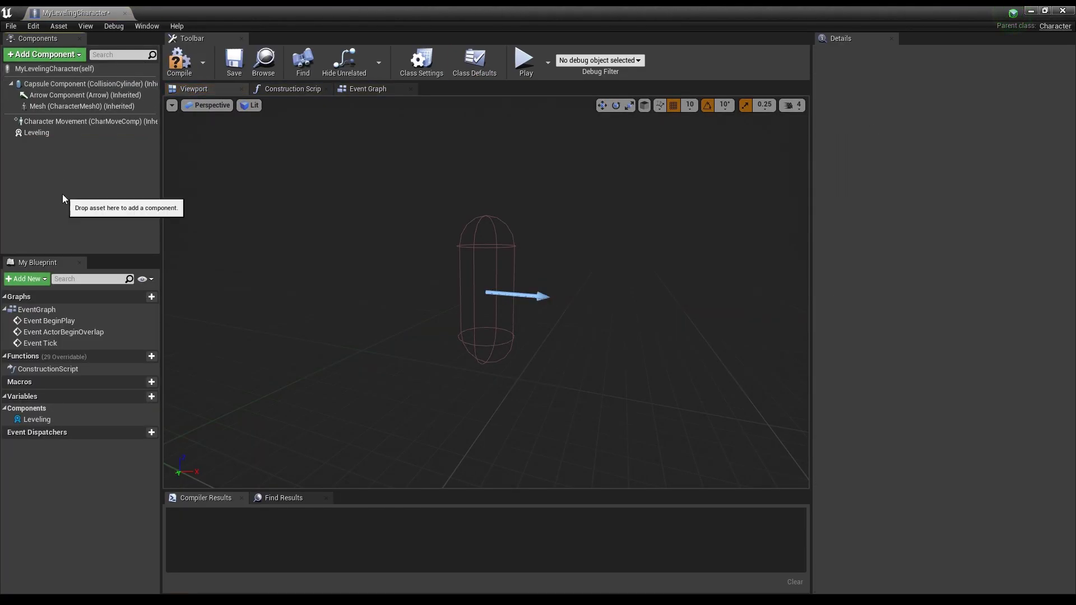
Select the Leveling component and set its Leveling Asset to MyLevelingAsset.
click(36, 132)
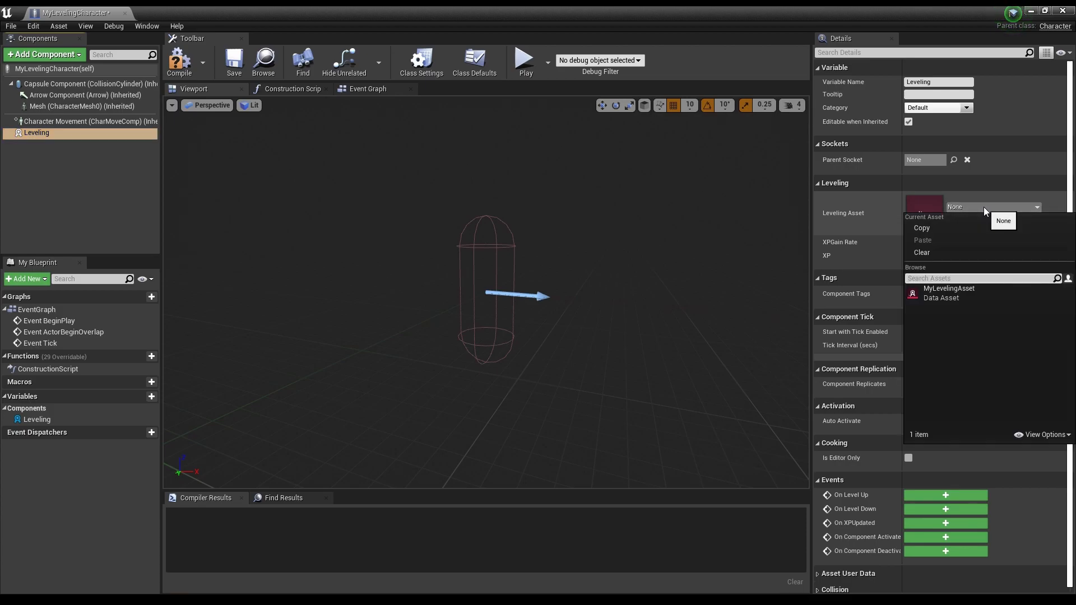
click(948, 292)
text(level)
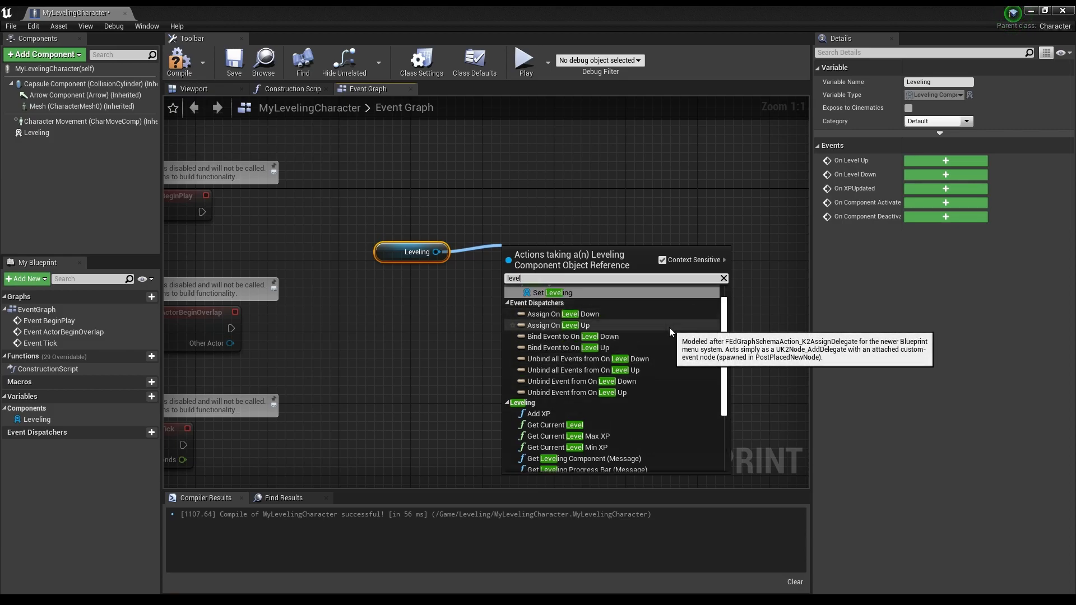
mouse_move(604, 413)
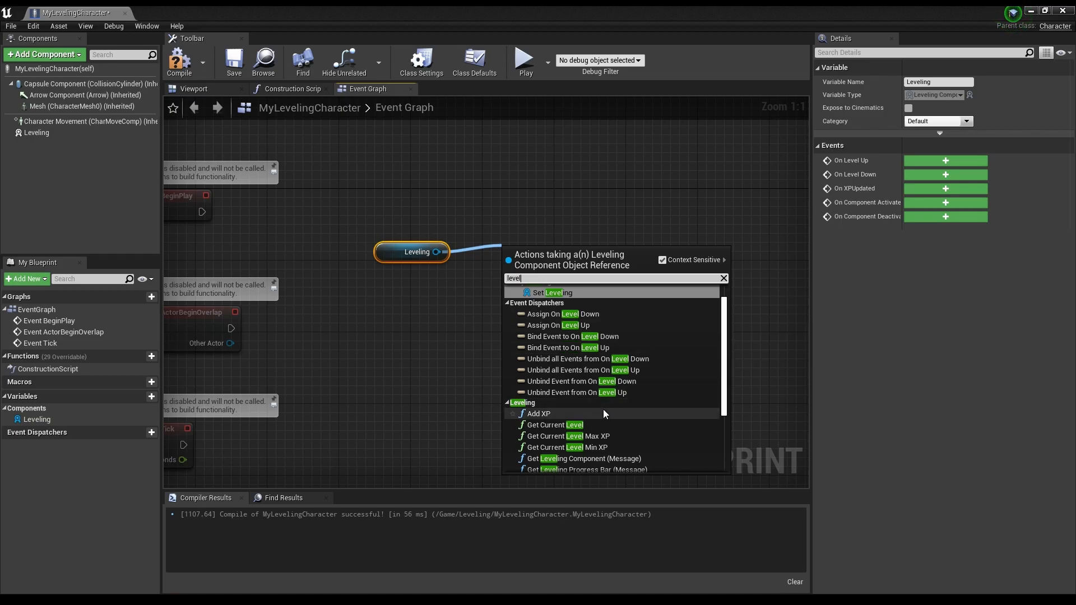
Add an Add XP call on Leveling and a Do Once (Delay) node with 1.5 after Event Tick.
click(539, 413)
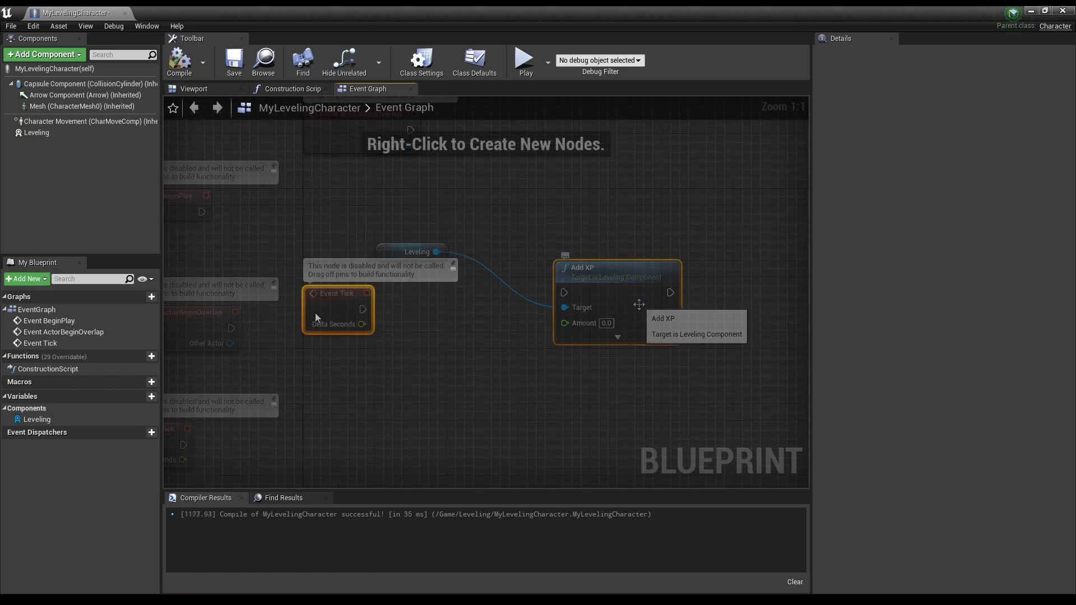
text(add)
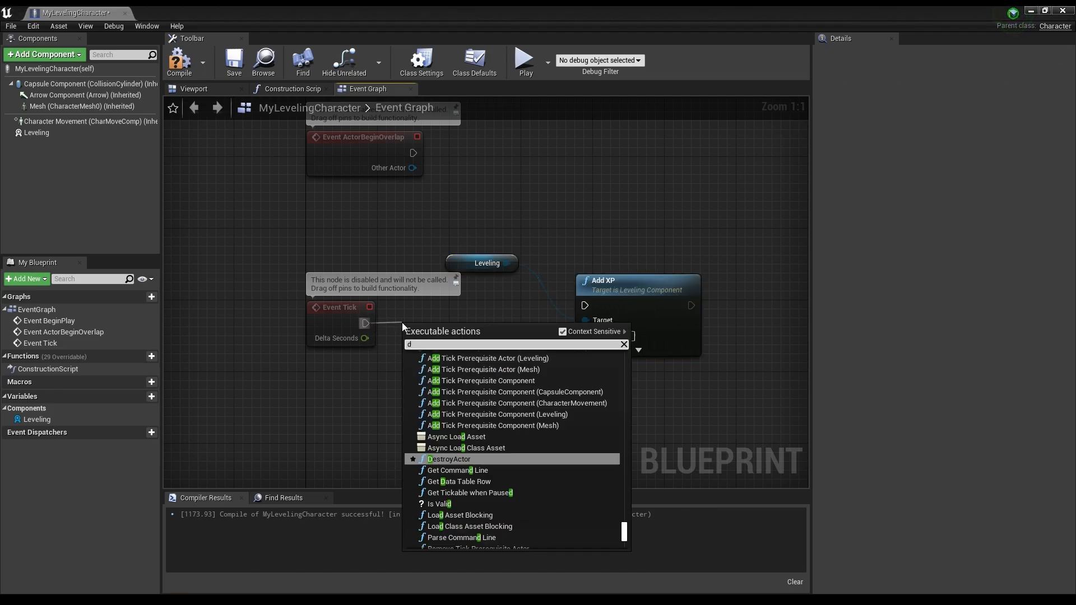
click(457, 316)
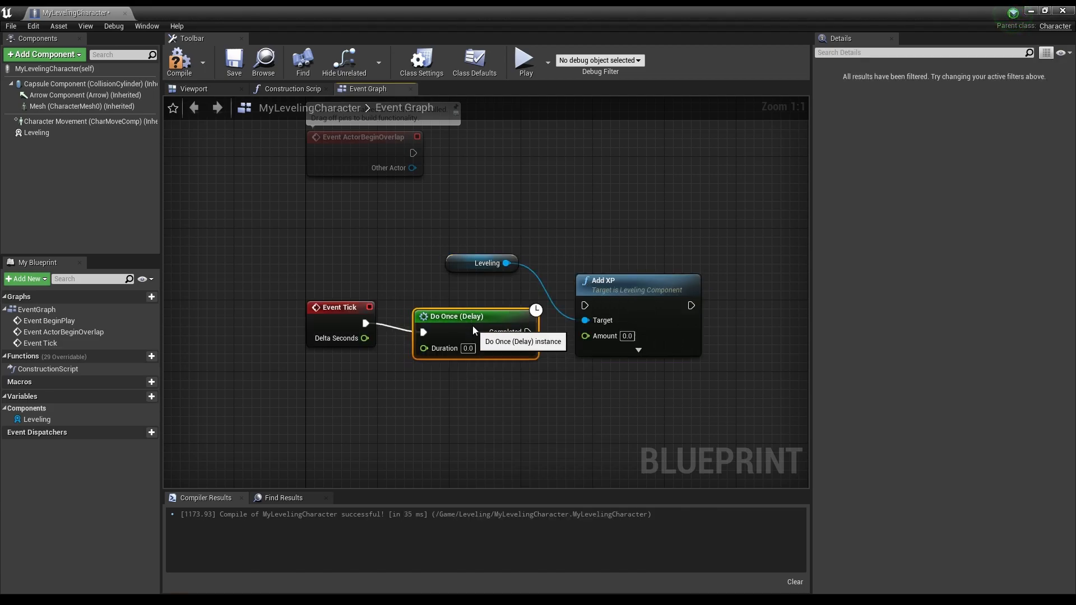
text(1.5)
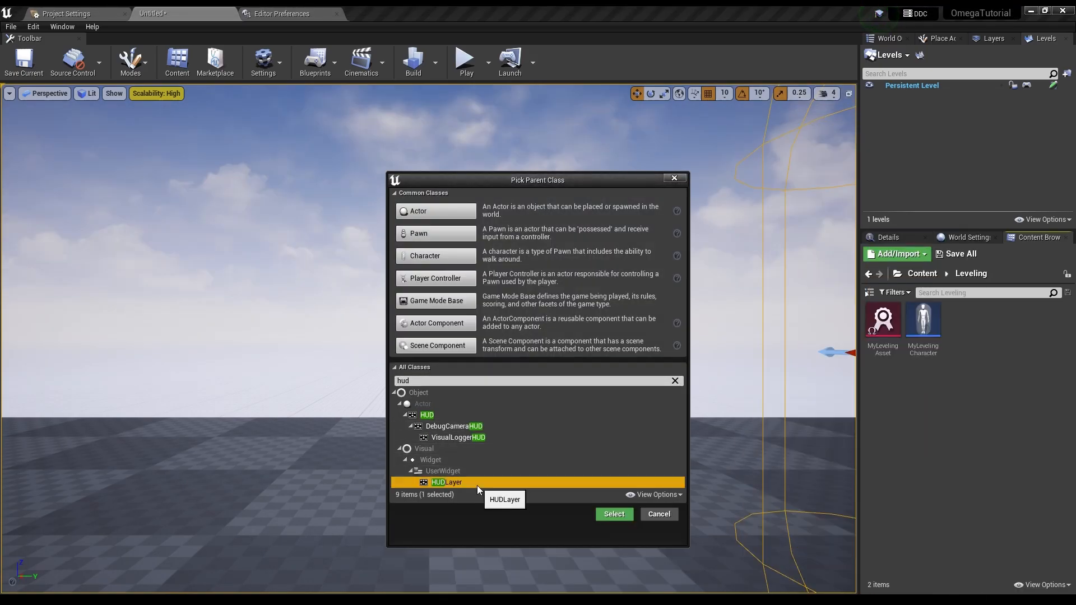
Choose HUDLayer as the parent class for the new HUD widget Blueprint.
click(613, 513)
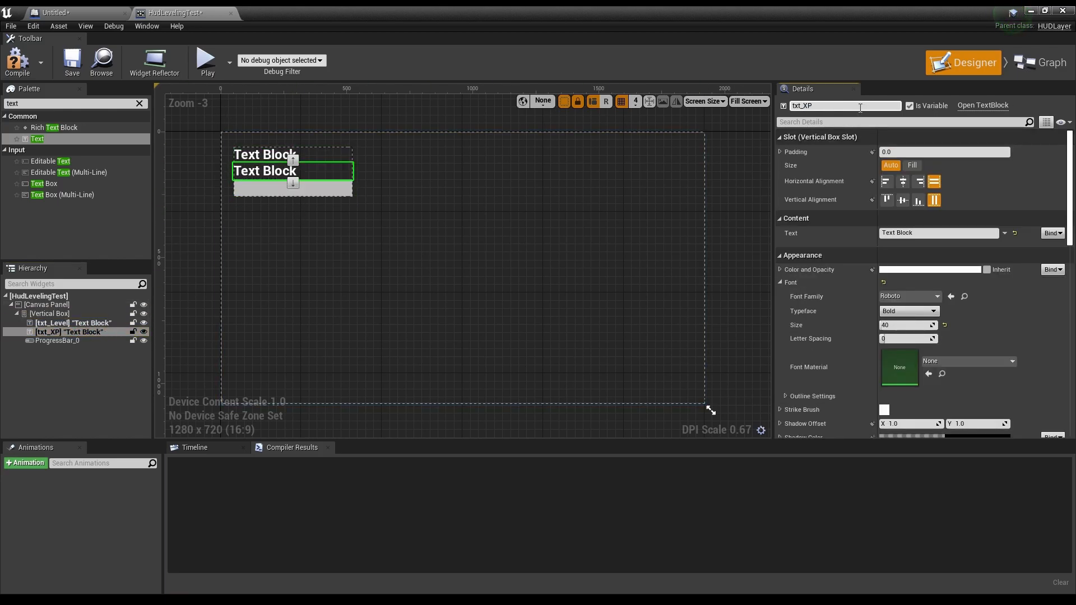
Add WidgetInterface_LevelingComponent to HudLevelingTest's implemented interfaces in Class Settings.
click(1043, 50)
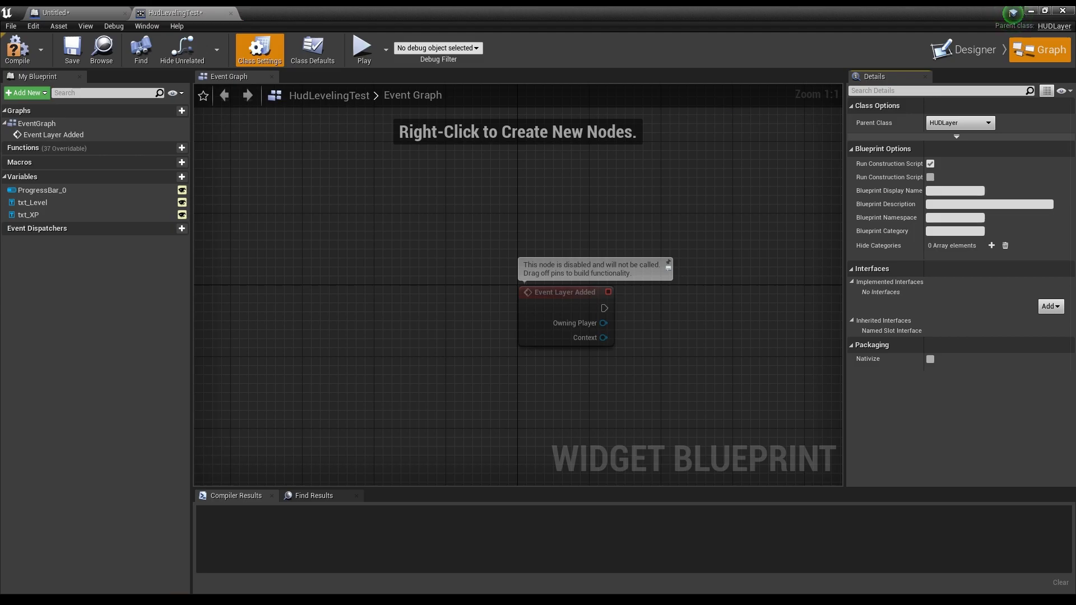
text(leveli)
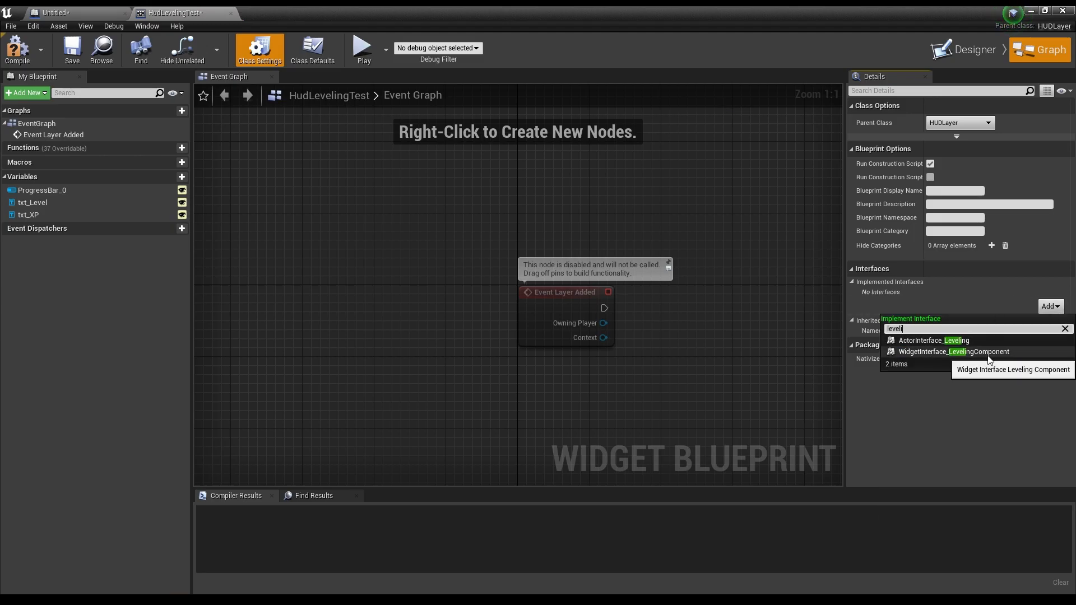
click(953, 351)
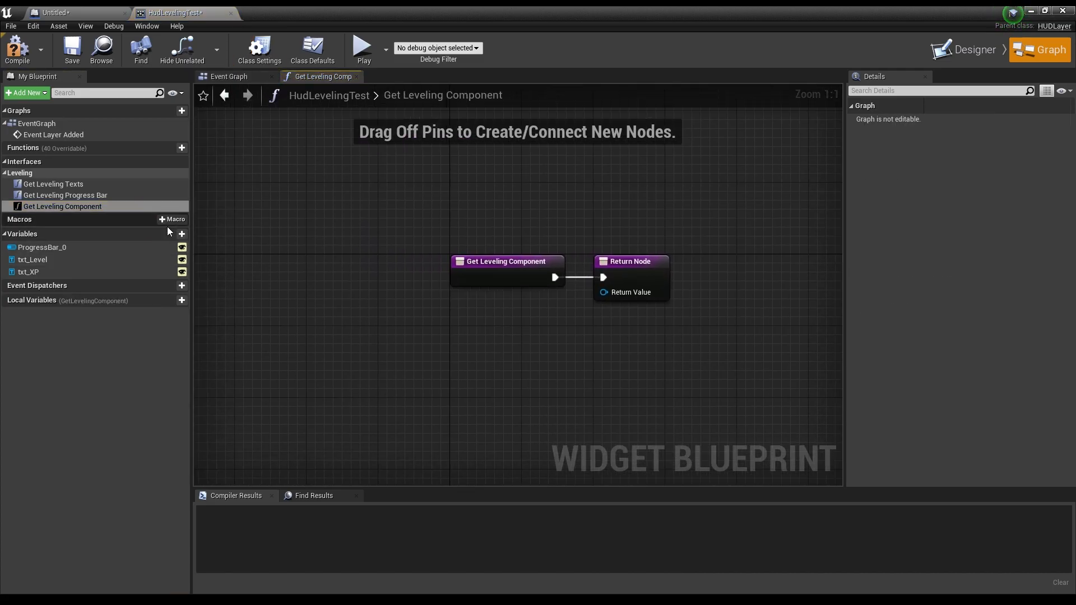
Create an Actor variable ActorRef and return its Leveling component from Get Leveling Component.
click(171, 233)
text(actor)
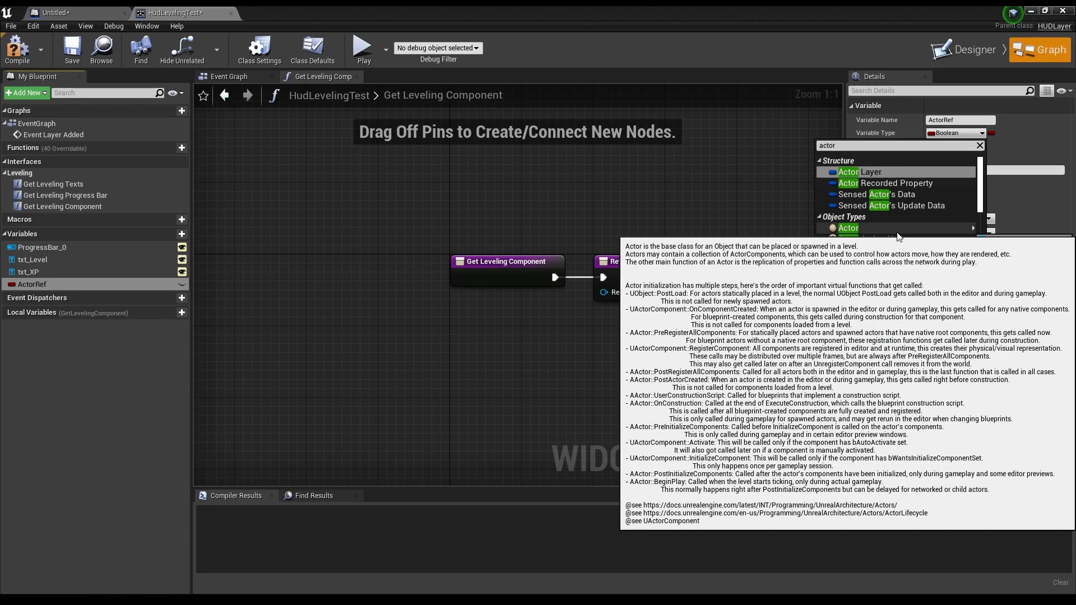
click(846, 228)
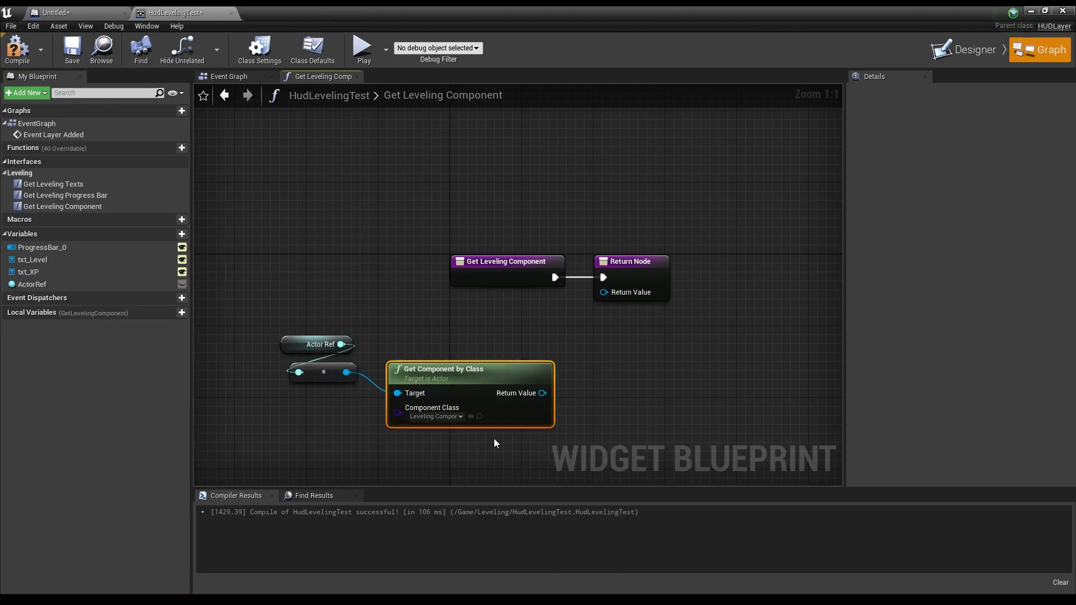
drag(543, 392, 601, 293)
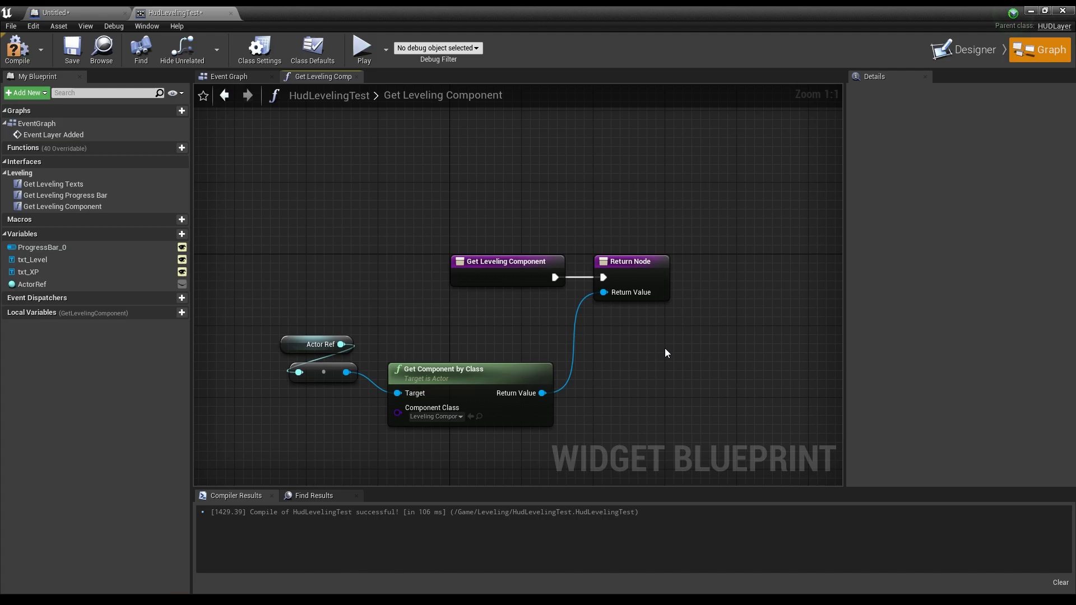